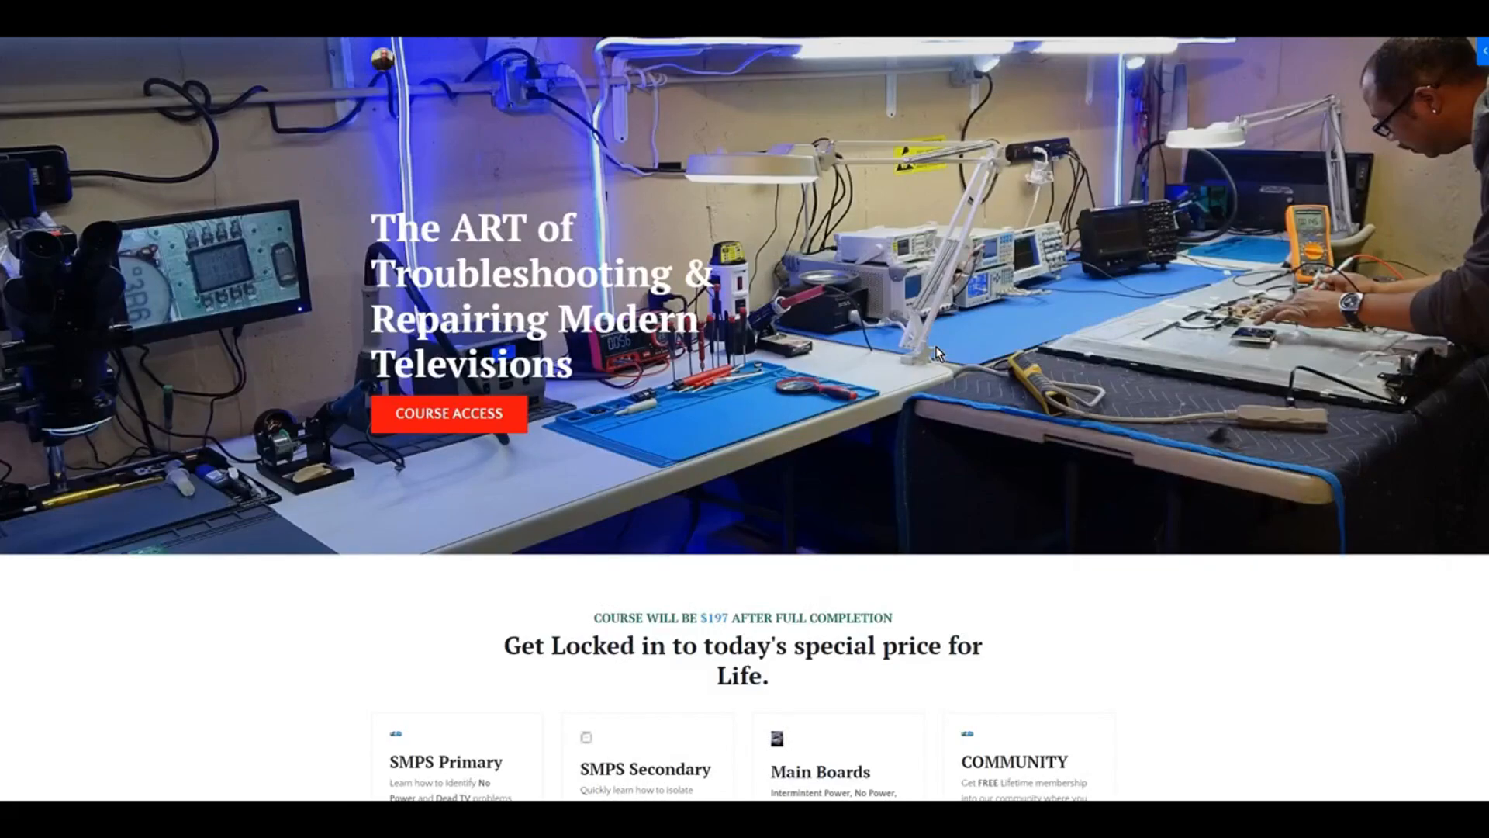
Enter the course's lesson library via Course Access and browse the lesson sections
{"action": "left_click", "coordinate": [446, 412]}
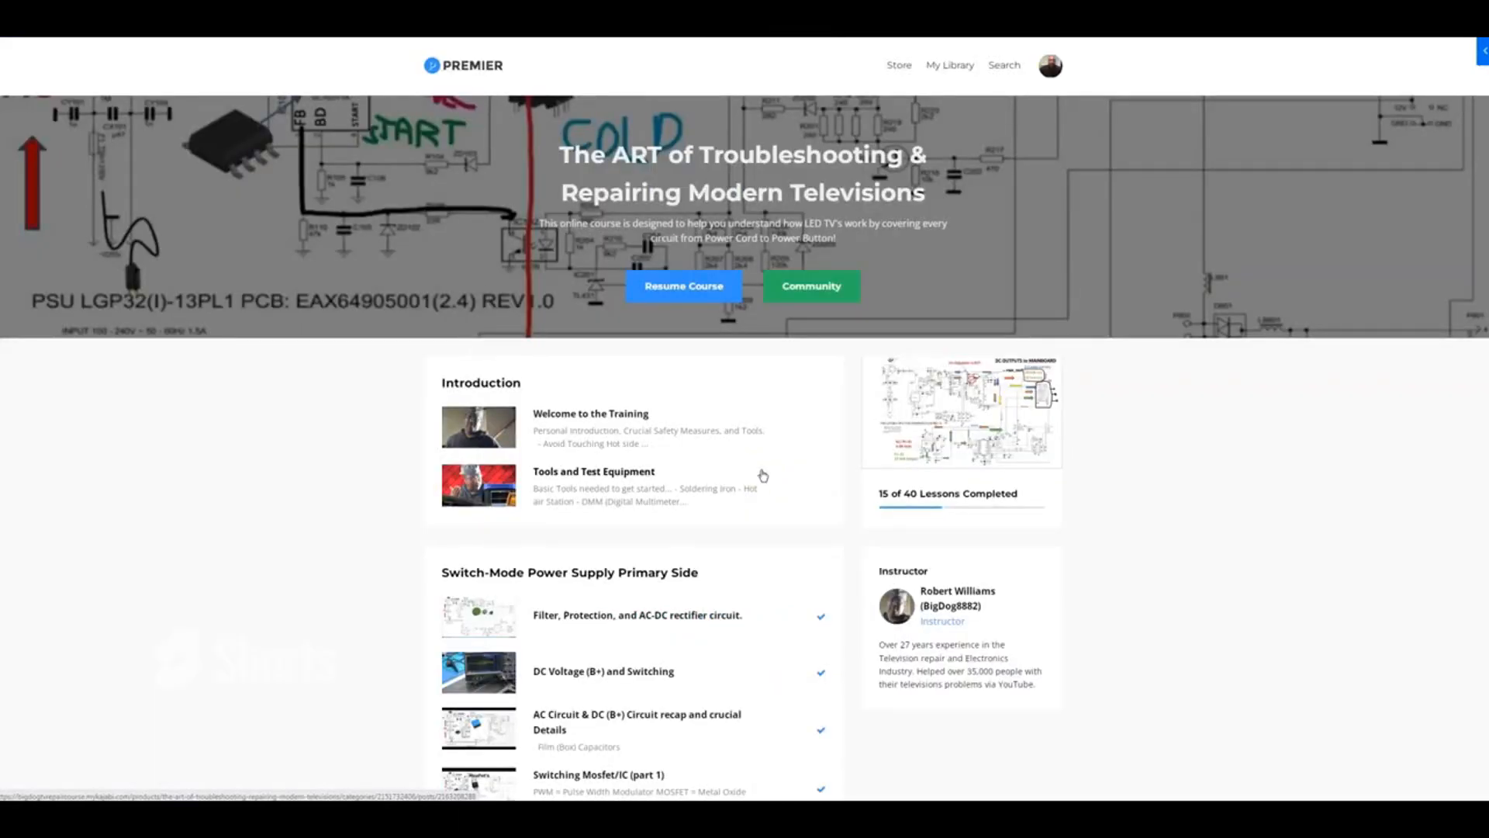
{"action": "scroll", "scroll_direction": "down", "scroll_amount": 3}
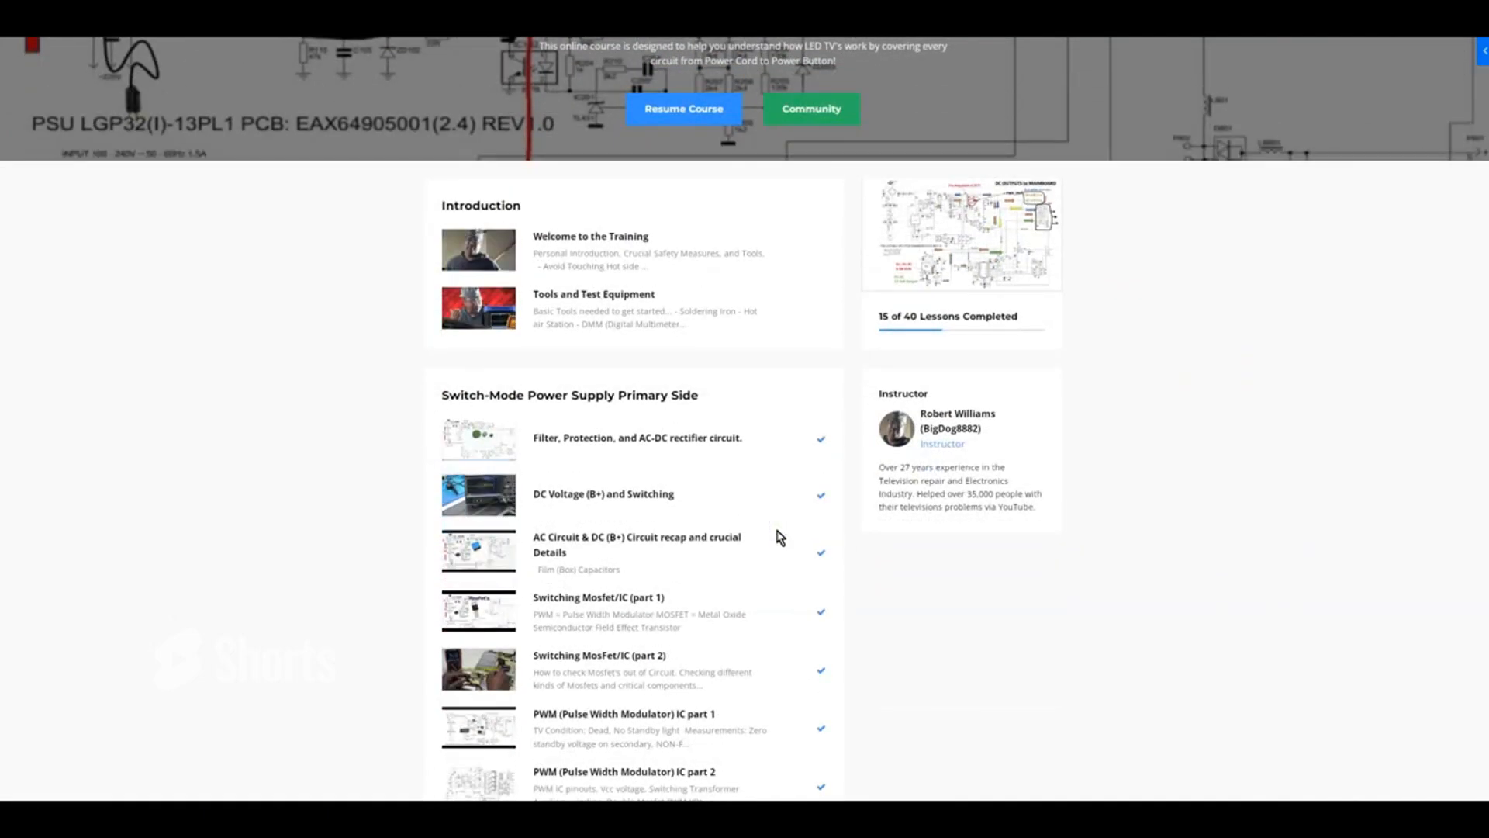
{"action": "scroll", "scroll_direction": "down", "scroll_amount": 3}
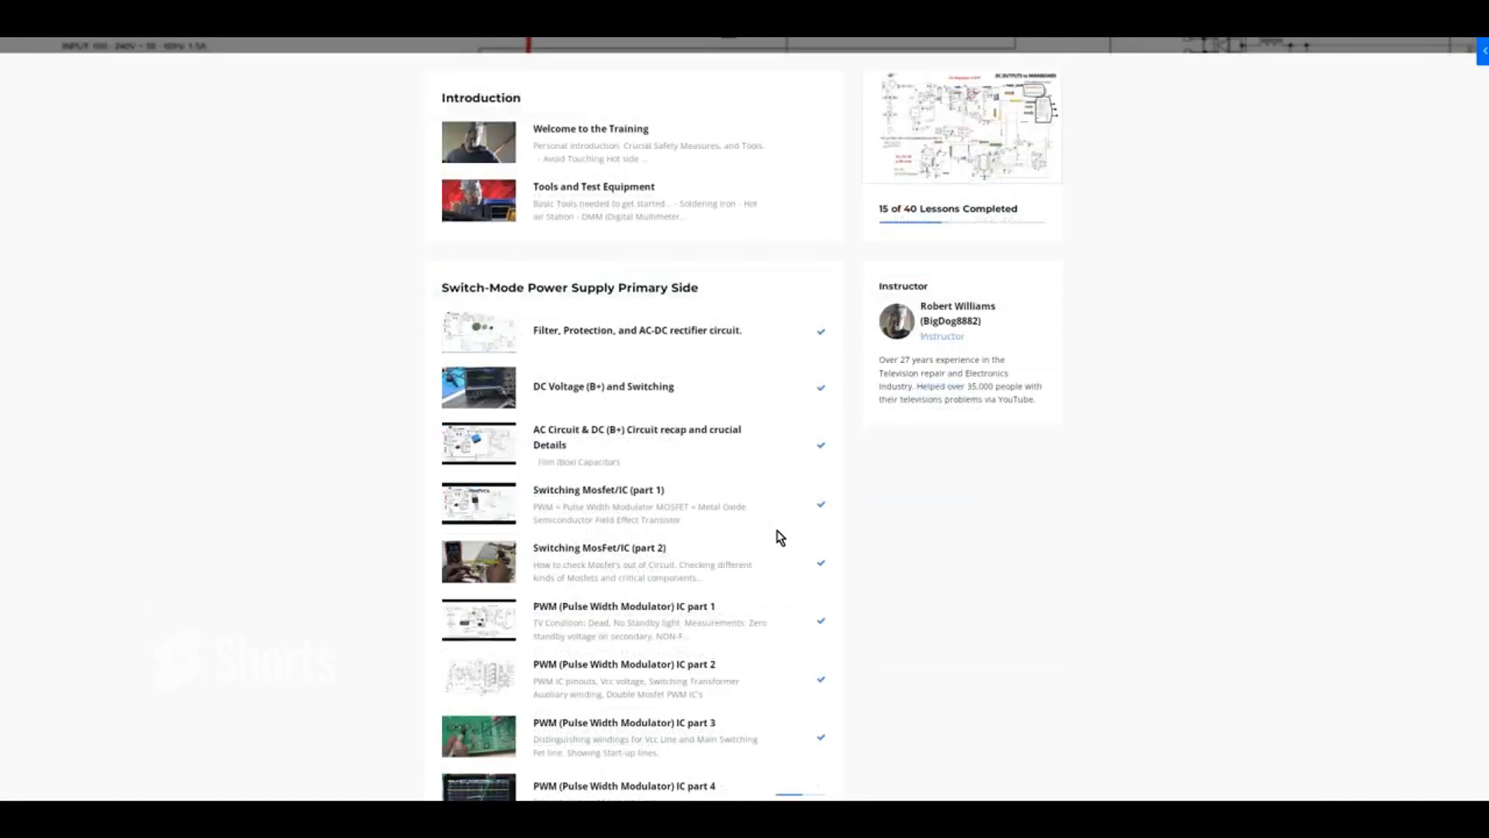
{"action": "scroll", "scroll_direction": "down", "scroll_amount": 3}
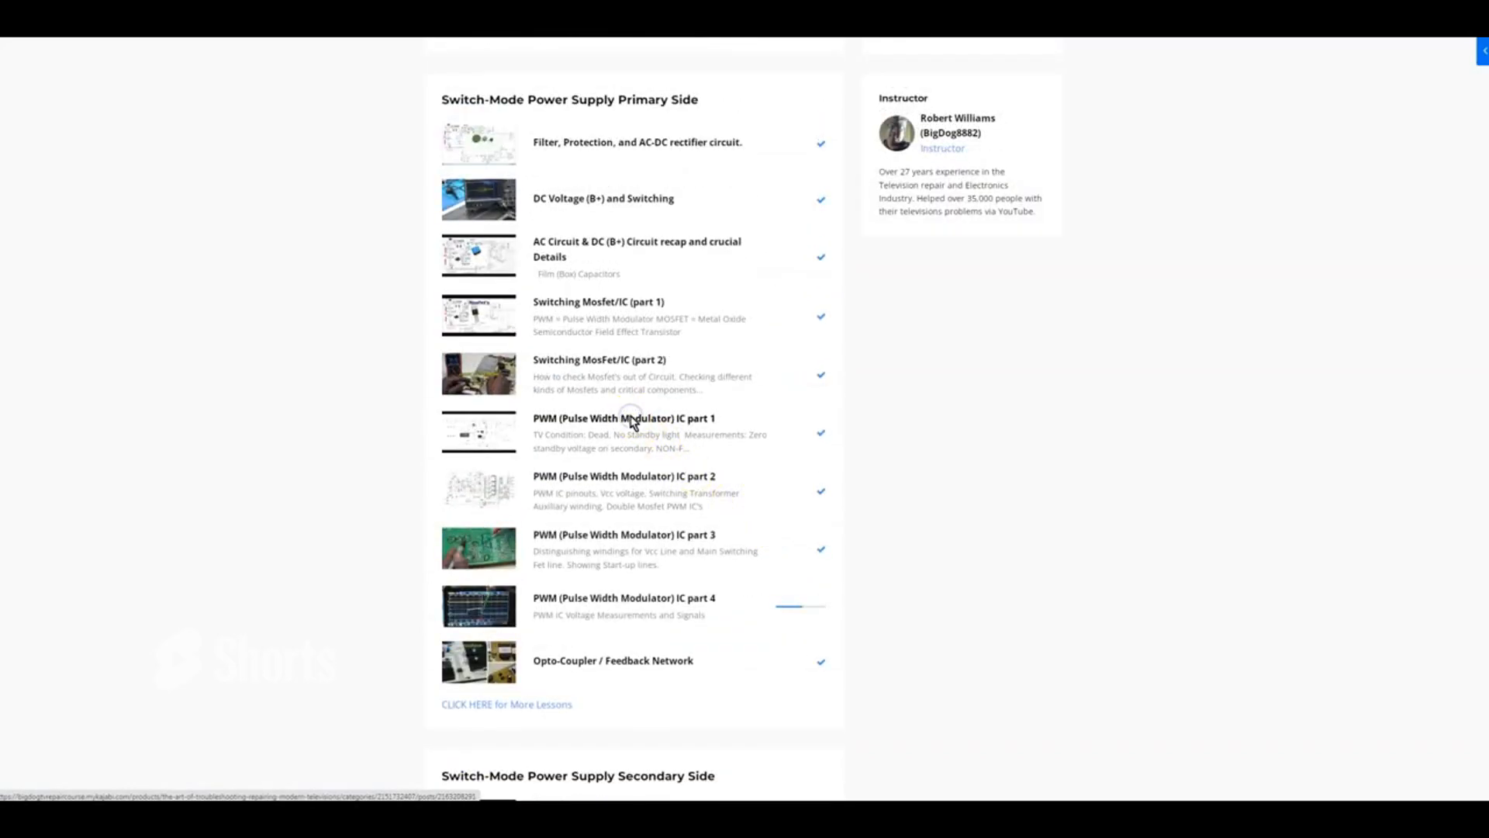
{"action": "left_click", "coordinate": [624, 417]}
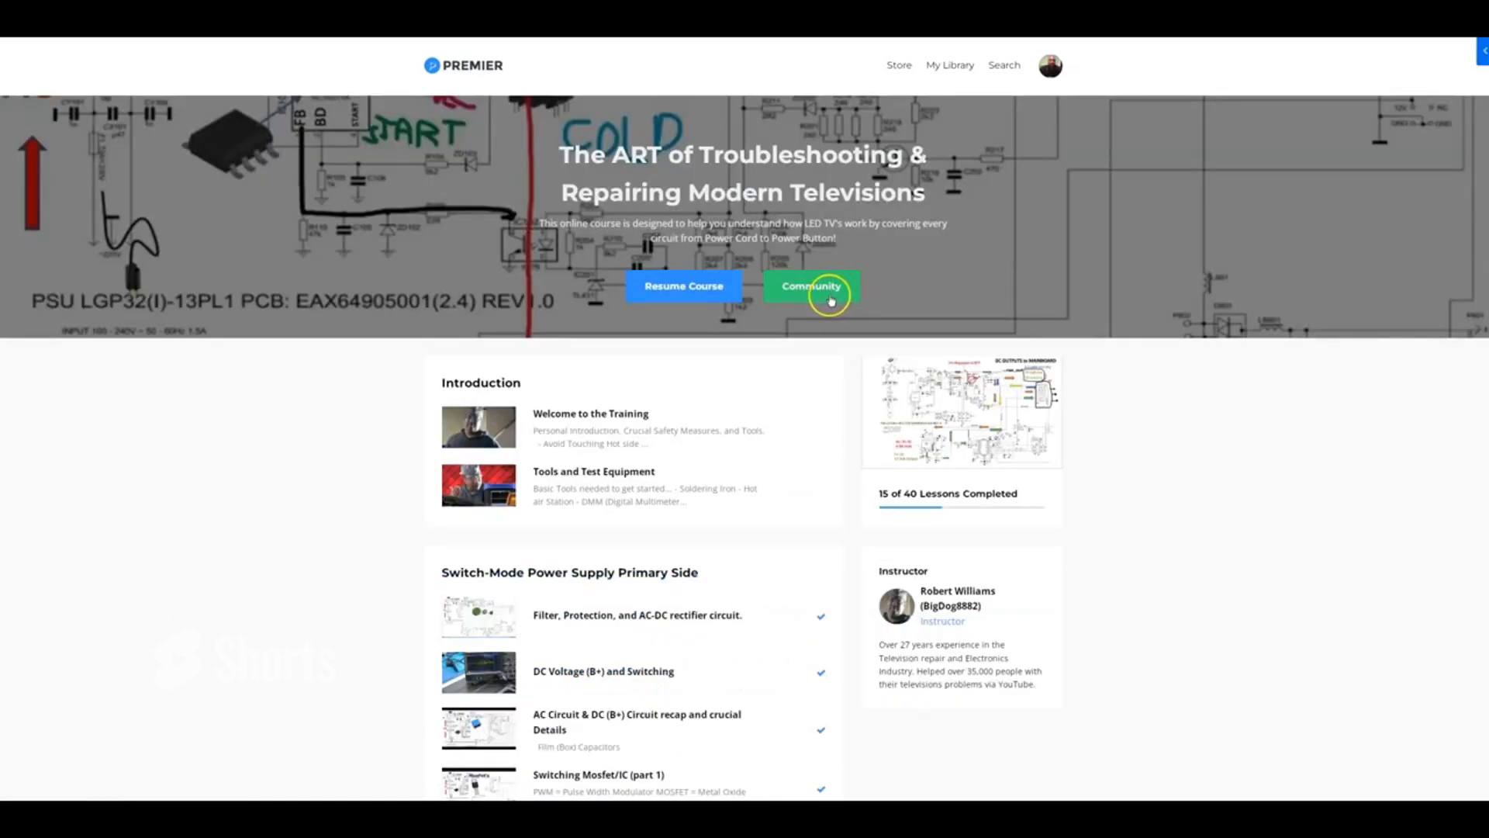
View the course community feed and look through its recent posts
{"action": "left_click", "coordinate": [810, 285]}
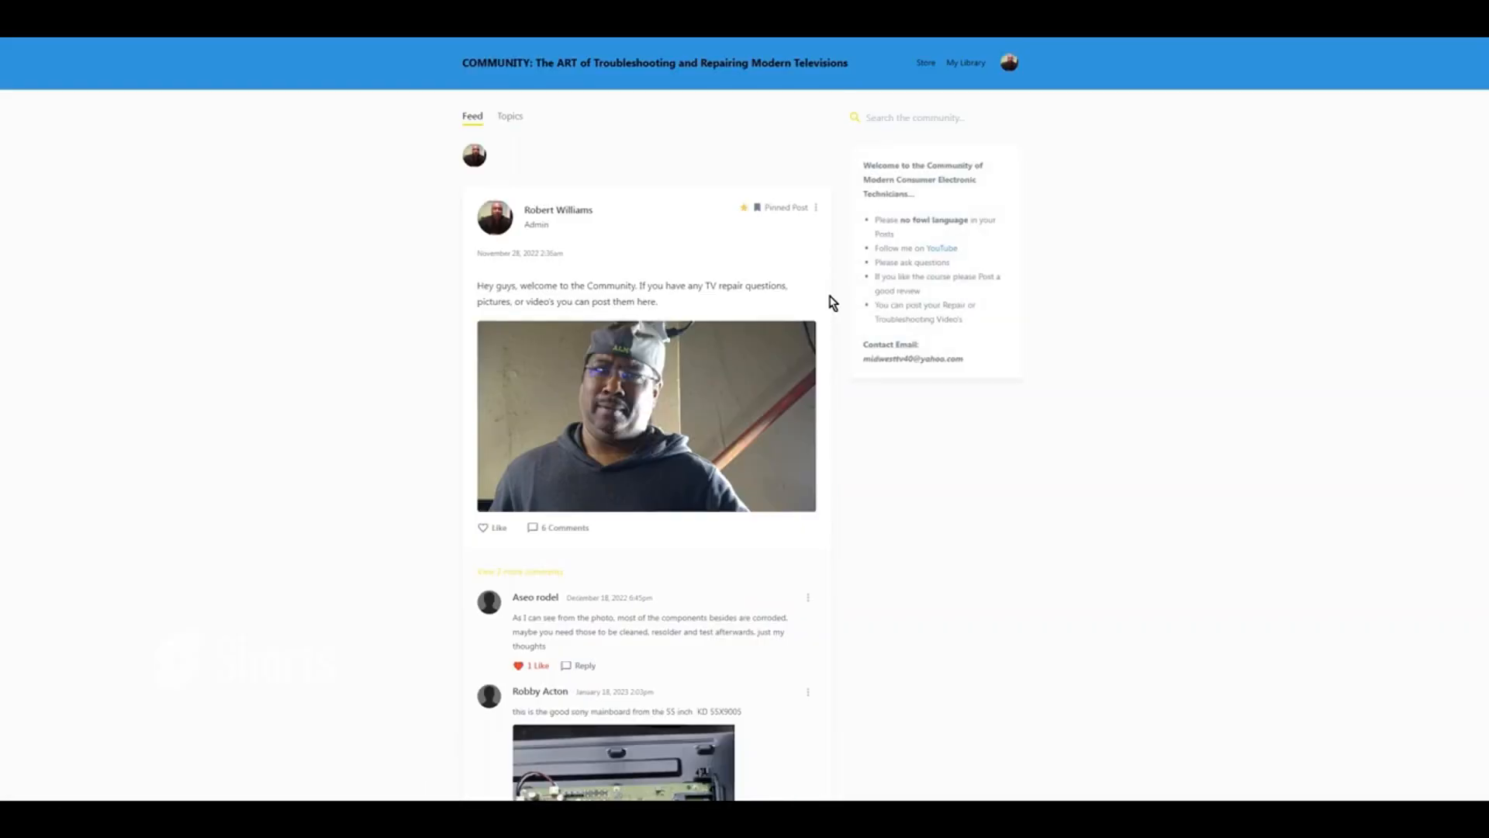
{"action": "scroll", "scroll_direction": "down", "scroll_amount": 3}
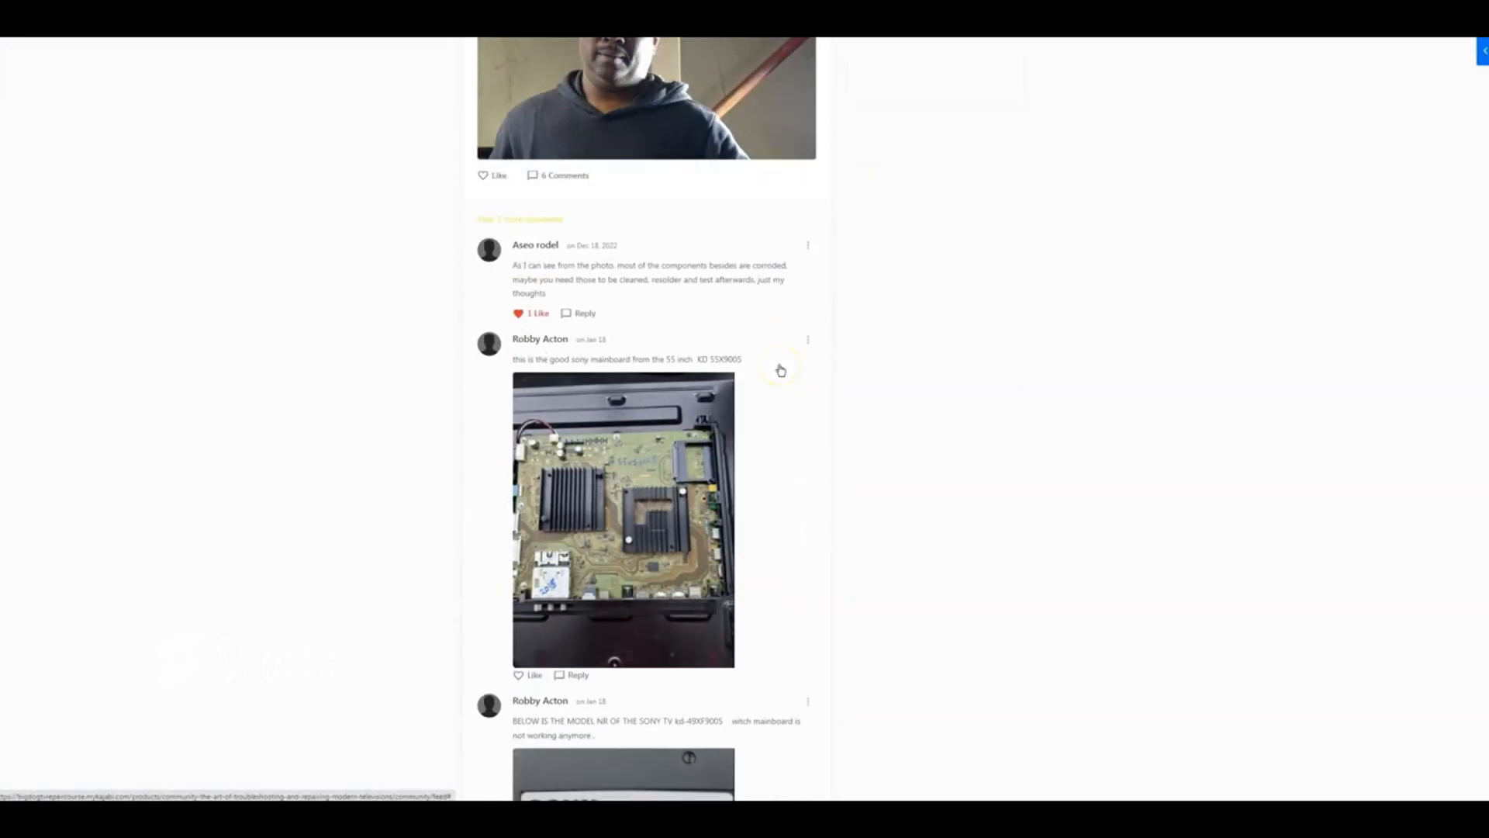
{"action": "scroll", "scroll_direction": "down", "scroll_amount": 3}
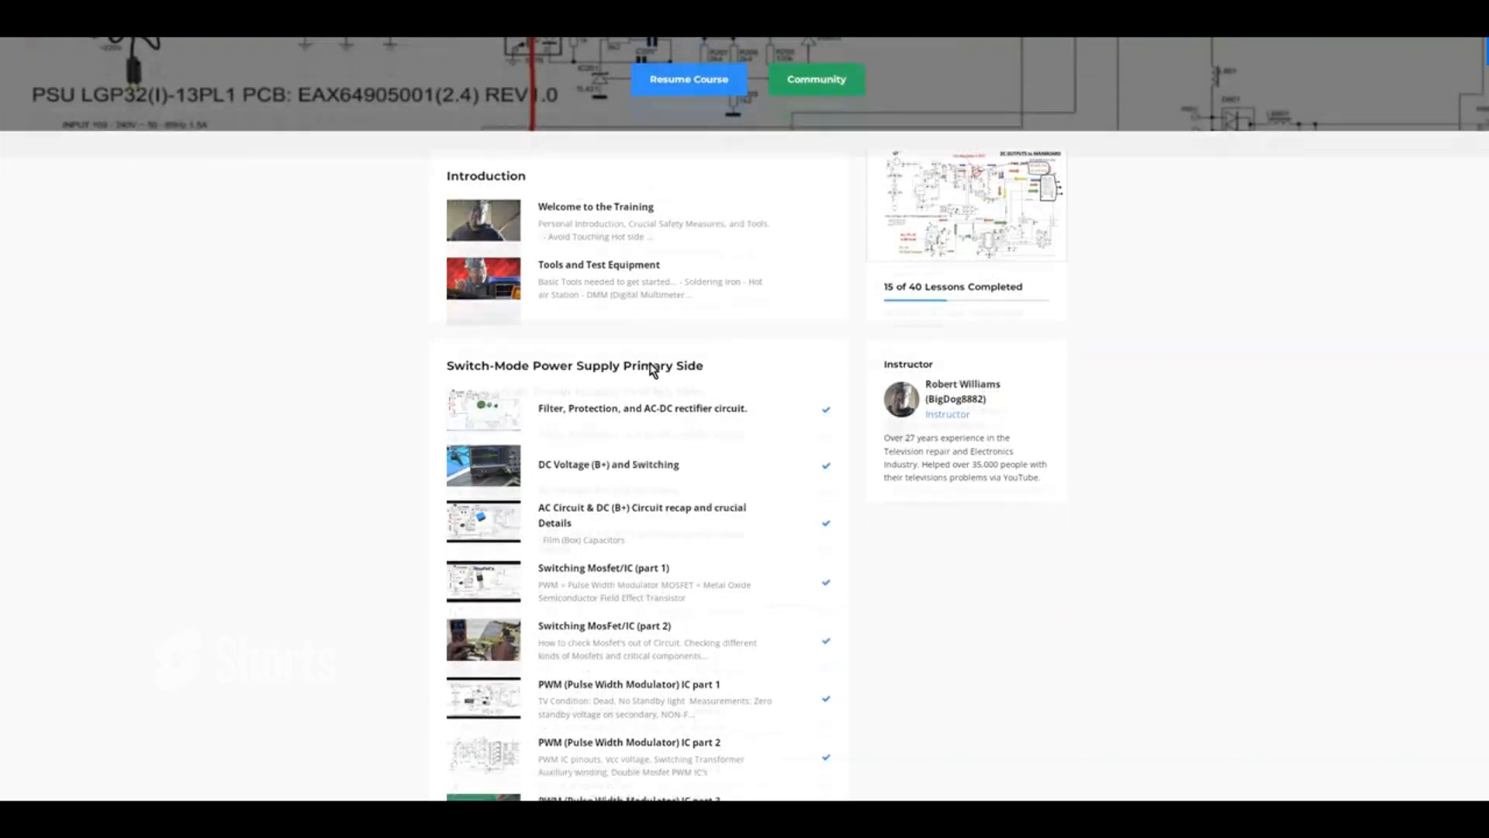
Browse the Secondary Side and MAIN Boards lesson sections before the BigDog8882 YouTube channel appears
{"action": "scroll", "scroll_direction": "down", "scroll_amount": 3}
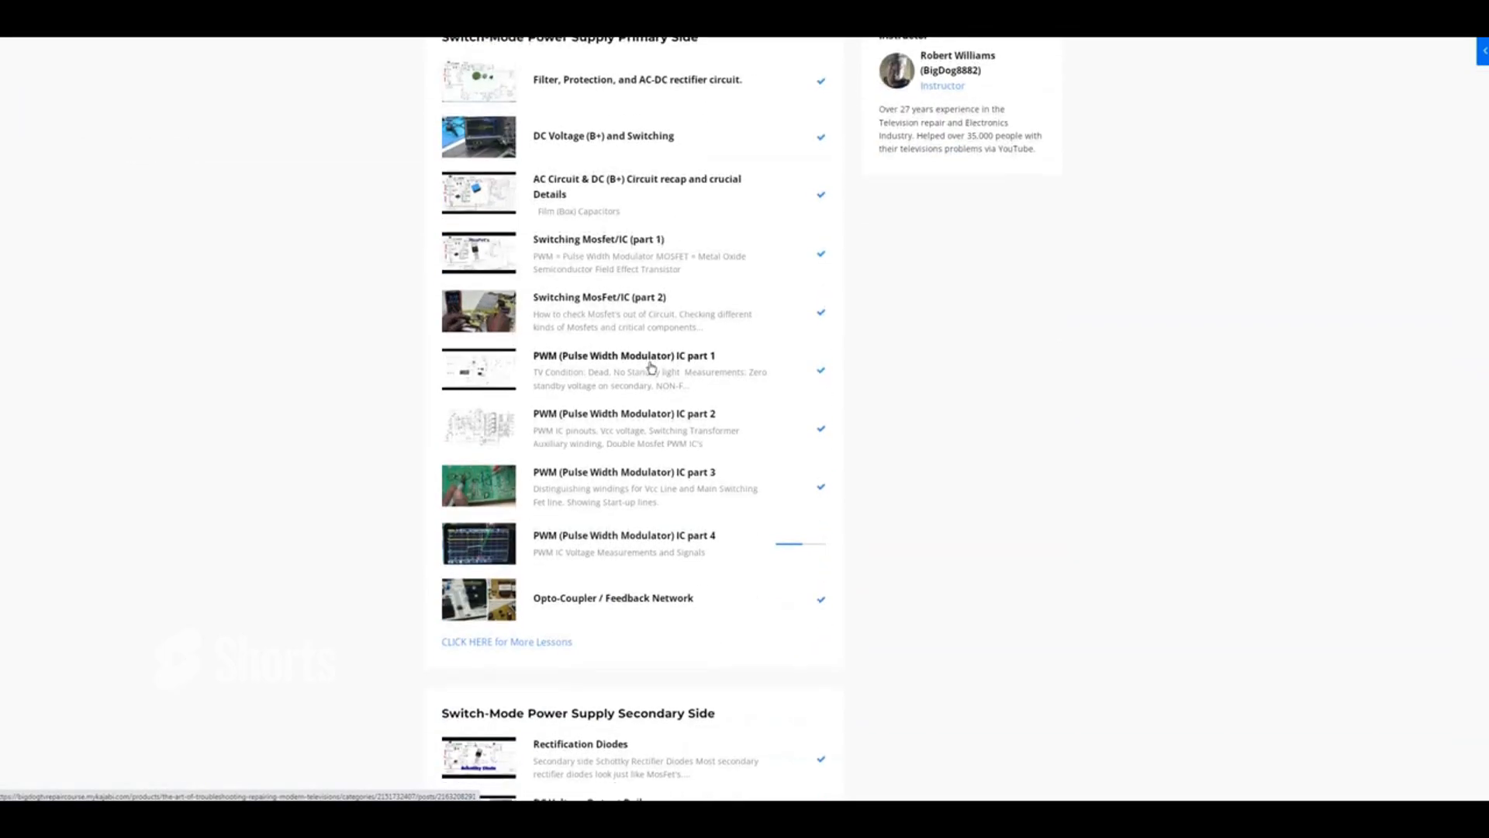
{"action": "scroll", "scroll_direction": "down", "scroll_amount": 3}
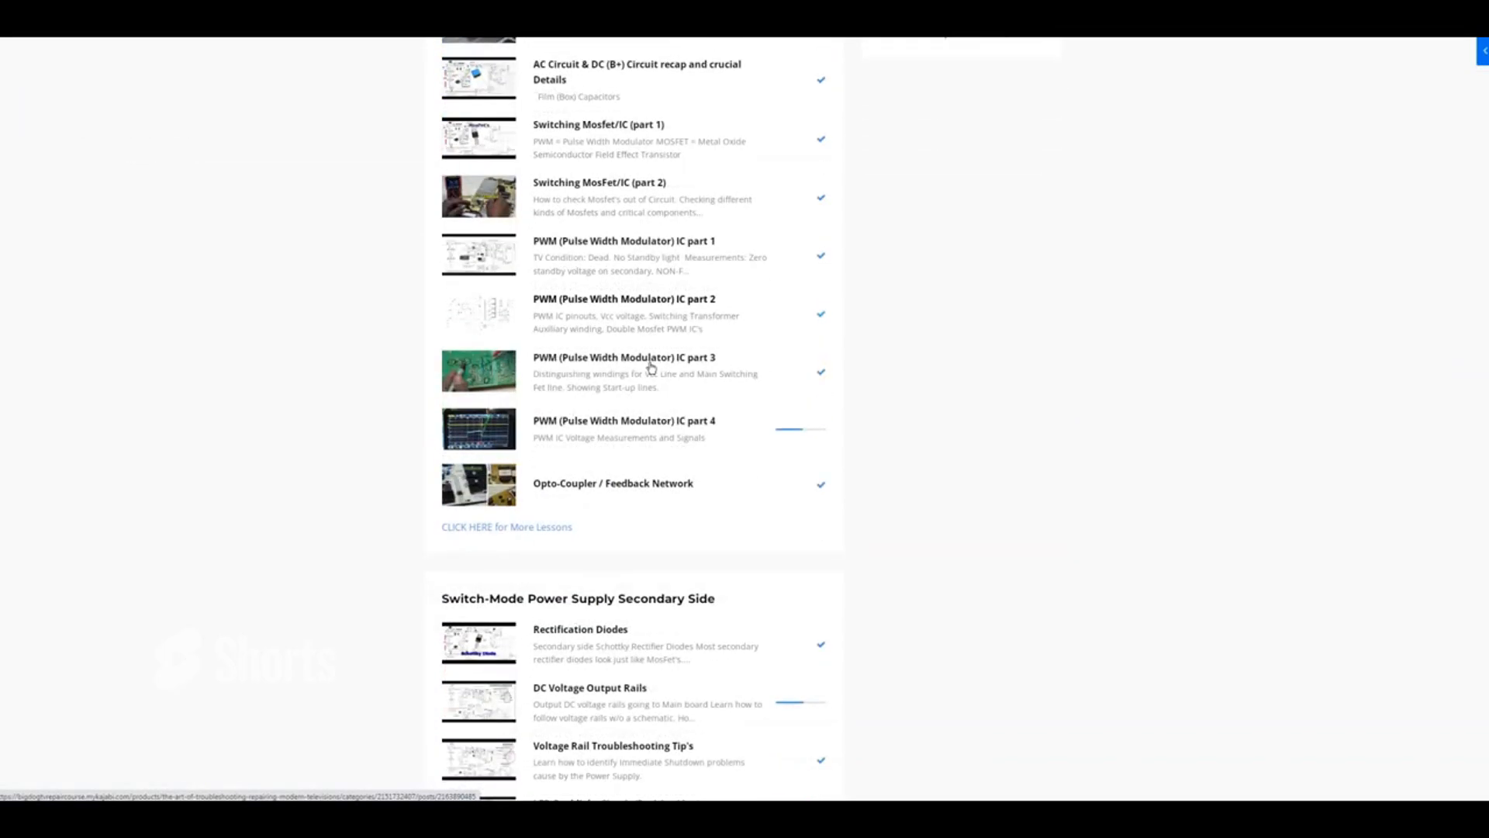
{"action": "scroll", "scroll_direction": "down", "scroll_amount": 3}
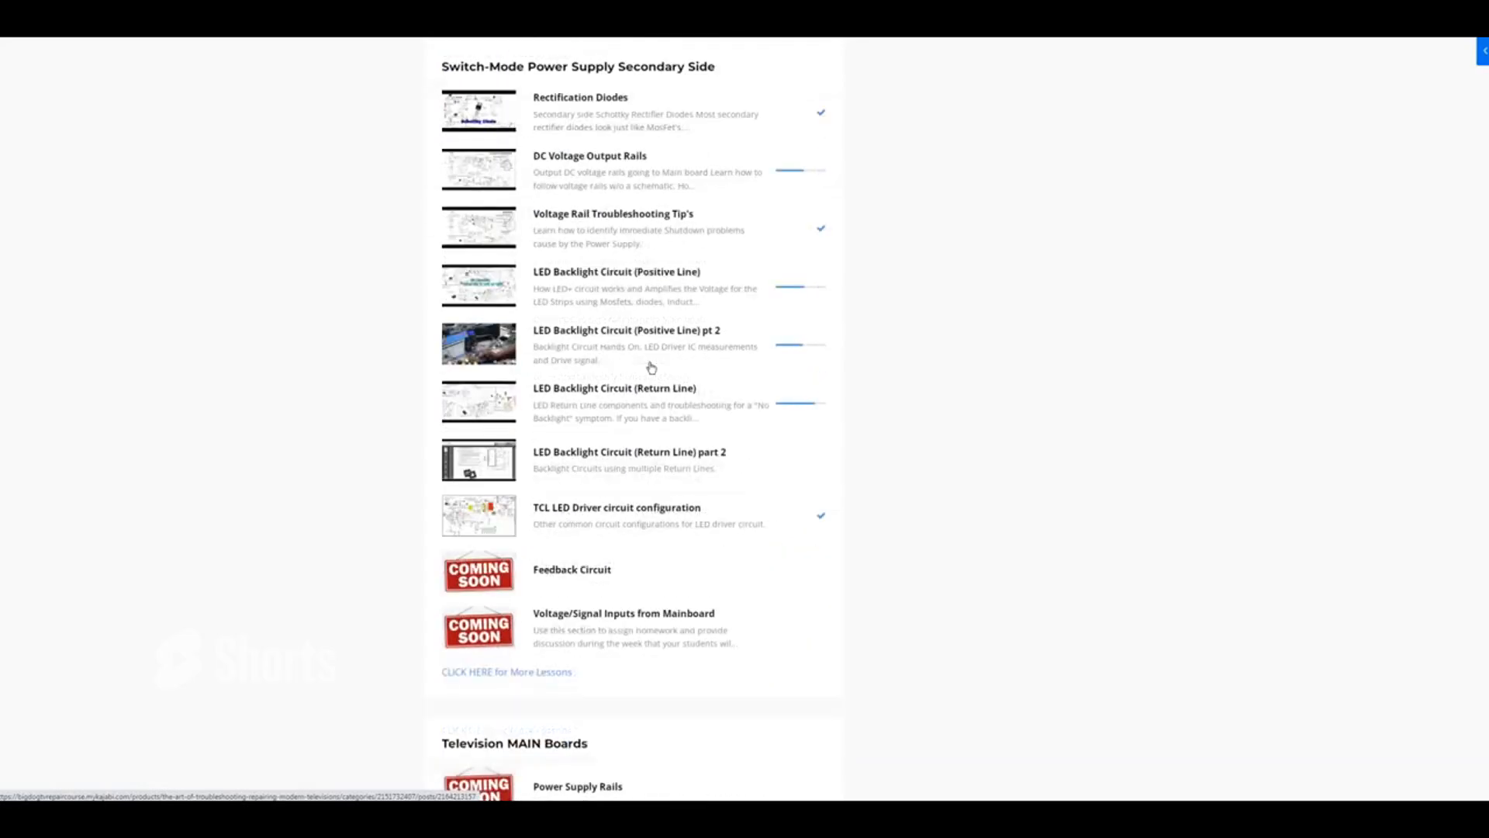
{"action": "scroll", "scroll_direction": "down", "scroll_amount": 3}
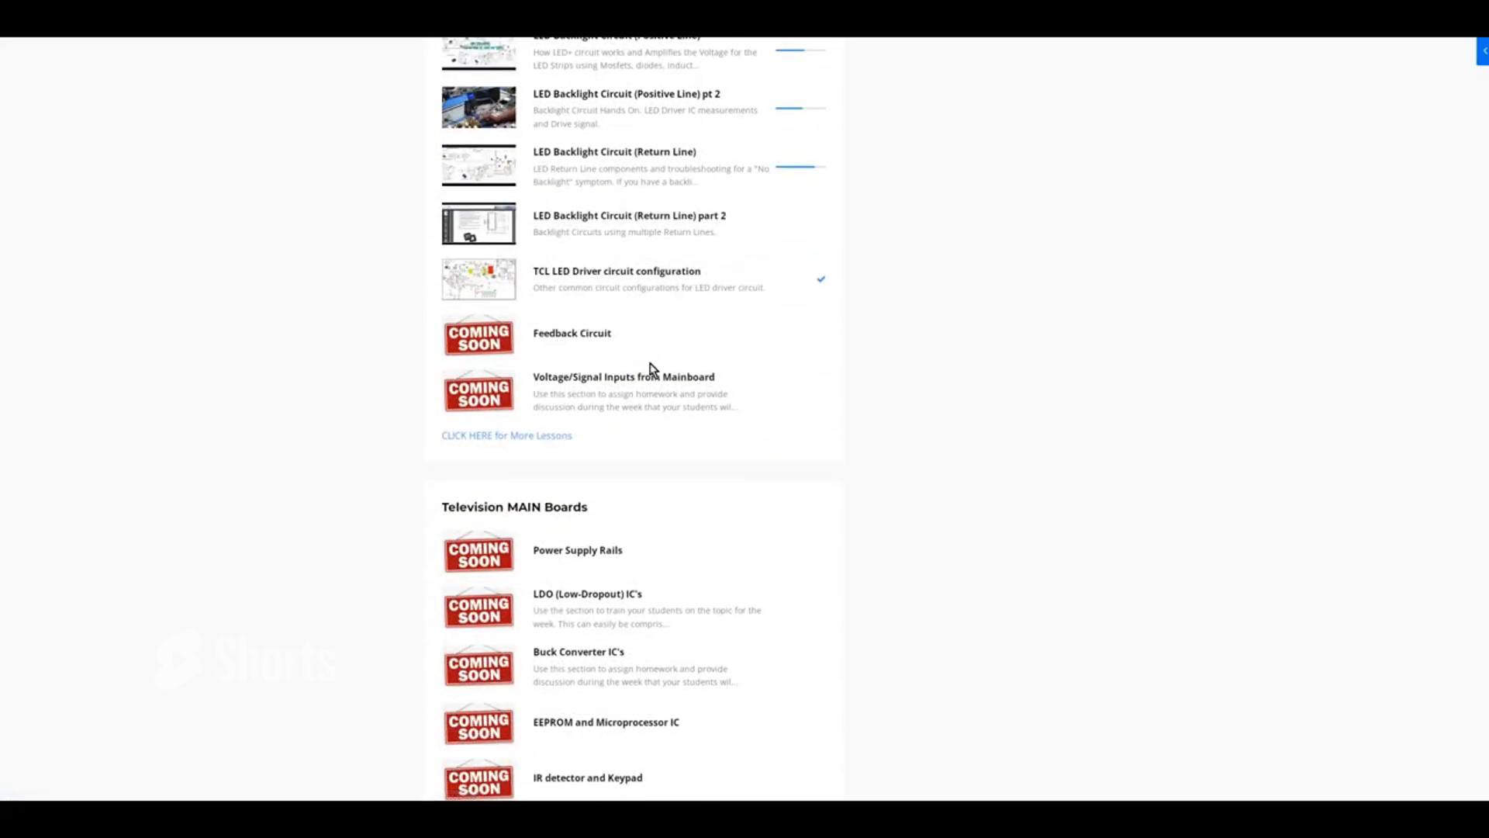
{"action": "scroll", "scroll_direction": "down", "scroll_amount": 3}
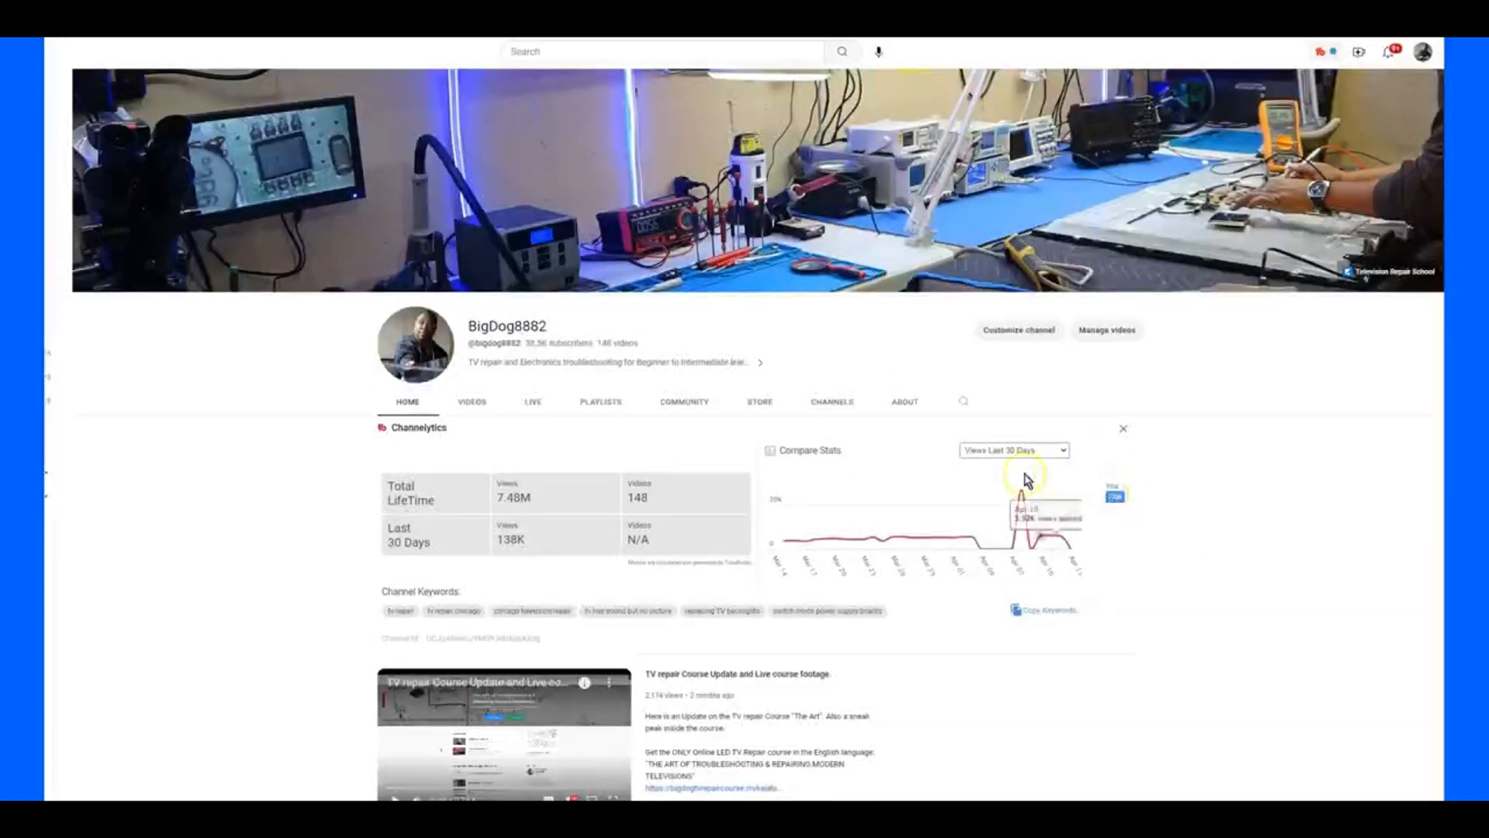
{"action": "scroll", "scroll_direction": "down", "scroll_amount": 3}
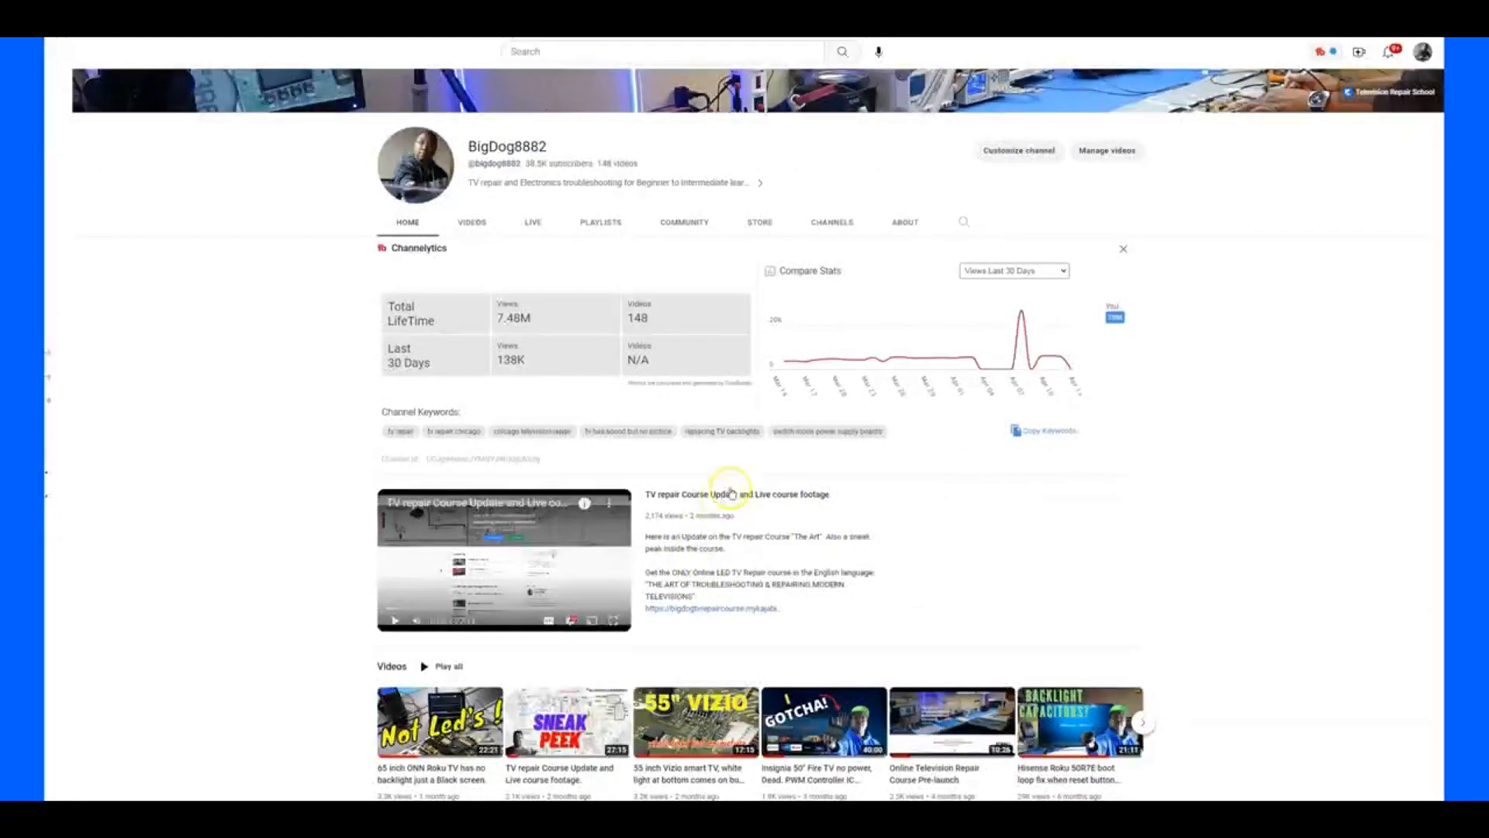
{"action": "mouse_move", "coordinate": [965, 526]}
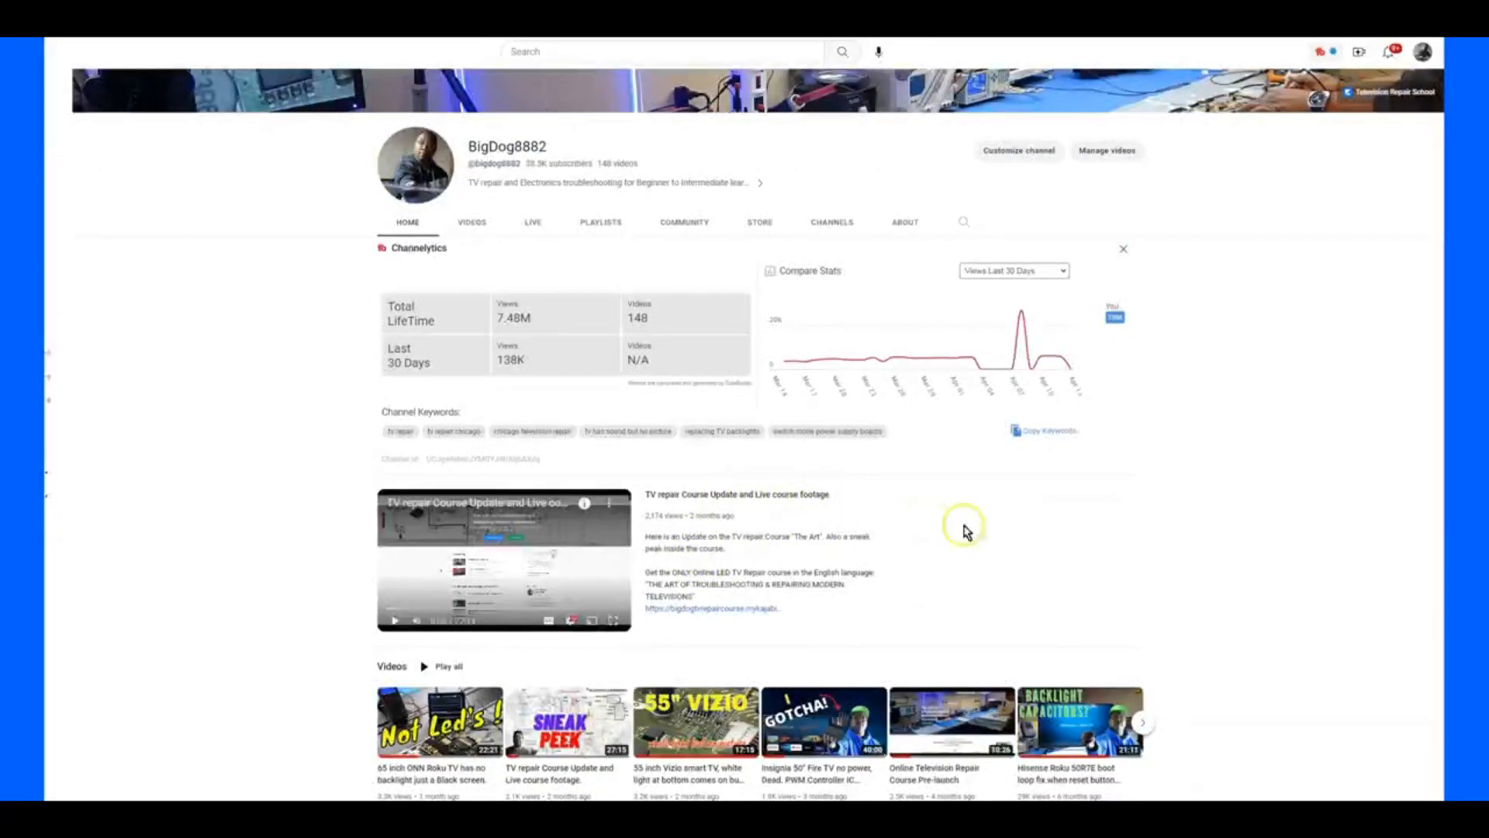
{"action": "mouse_move", "coordinate": [983, 537]}
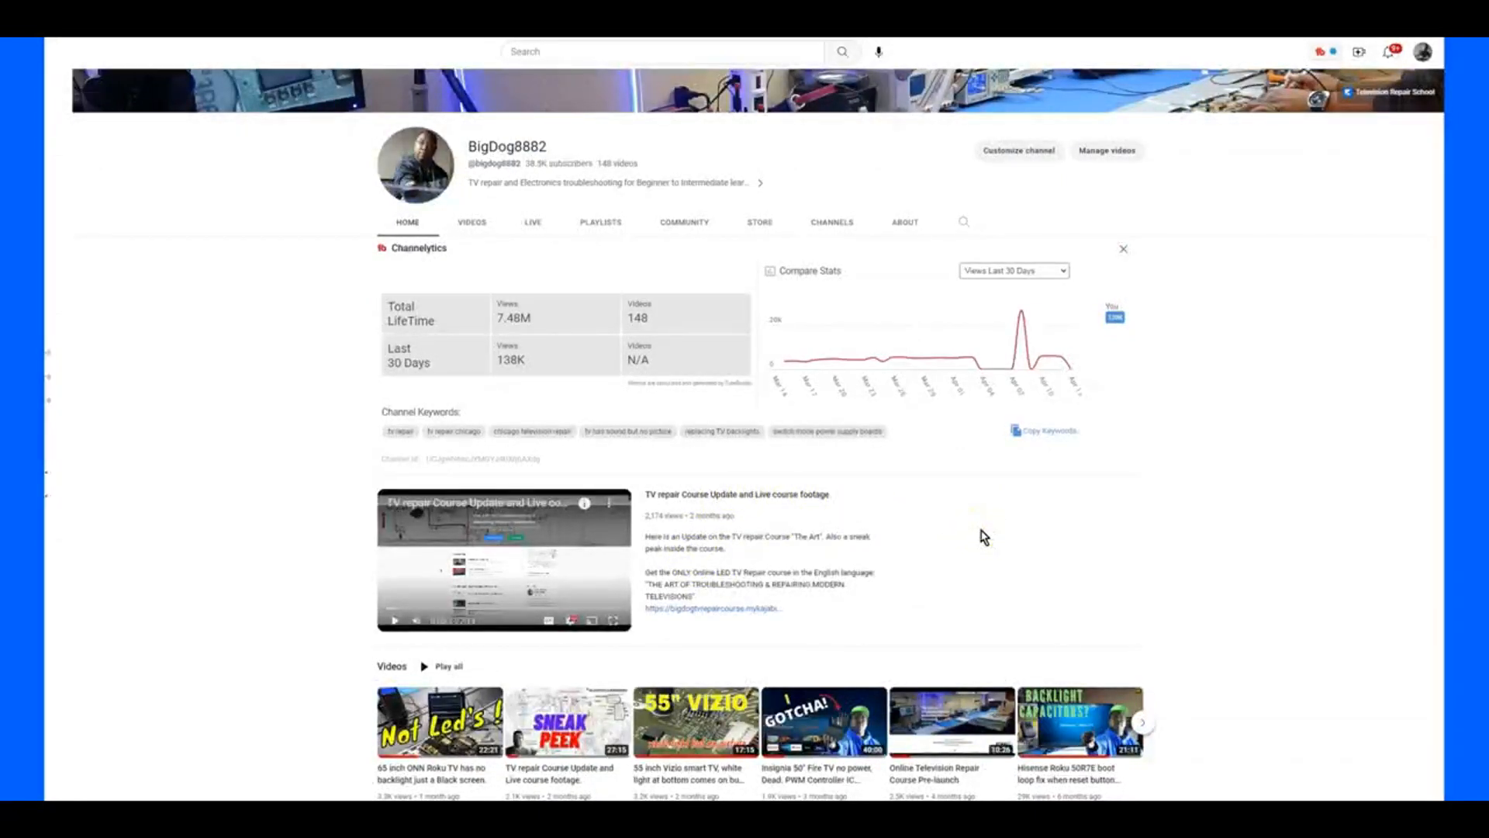